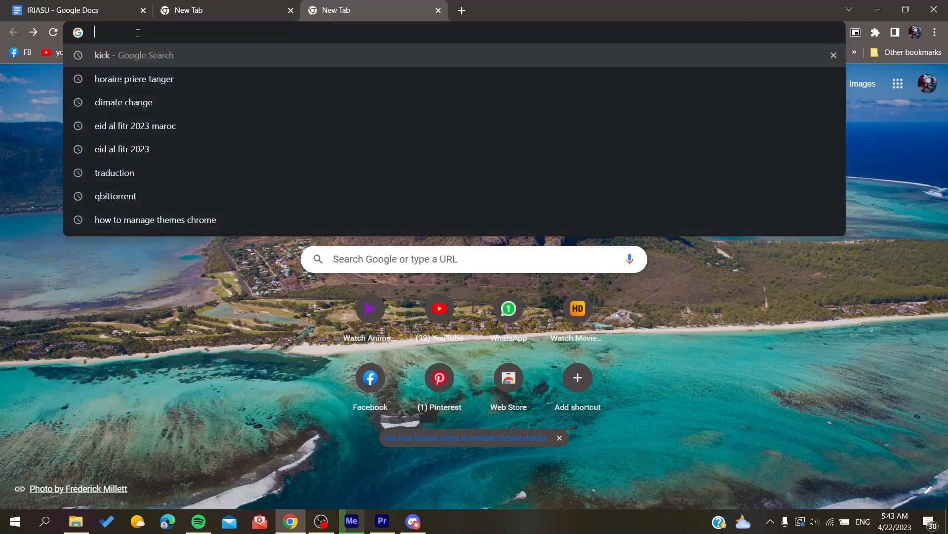
# Navigate to kick.com from the Chrome address bar.
pyautogui.write('kick')
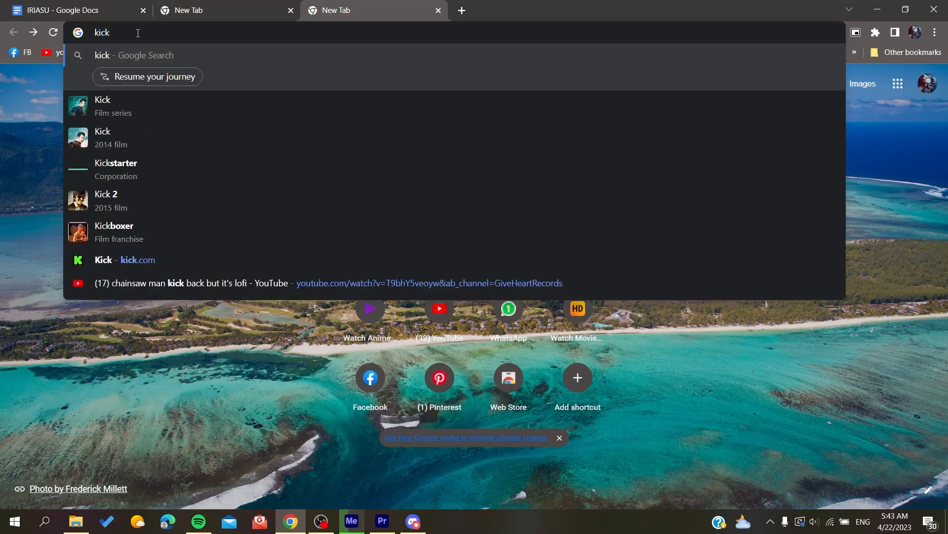
pyautogui.click(124, 260)
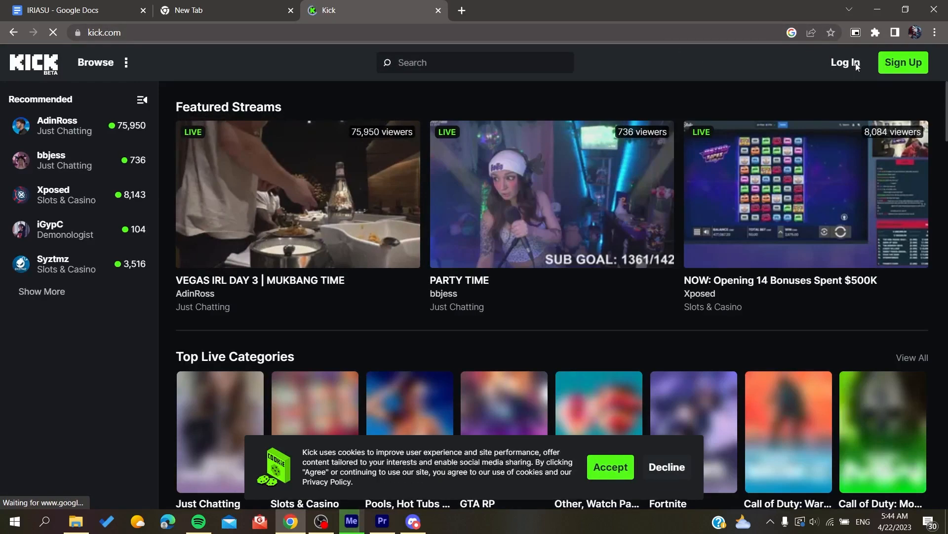
pyautogui.moveTo(845, 62)
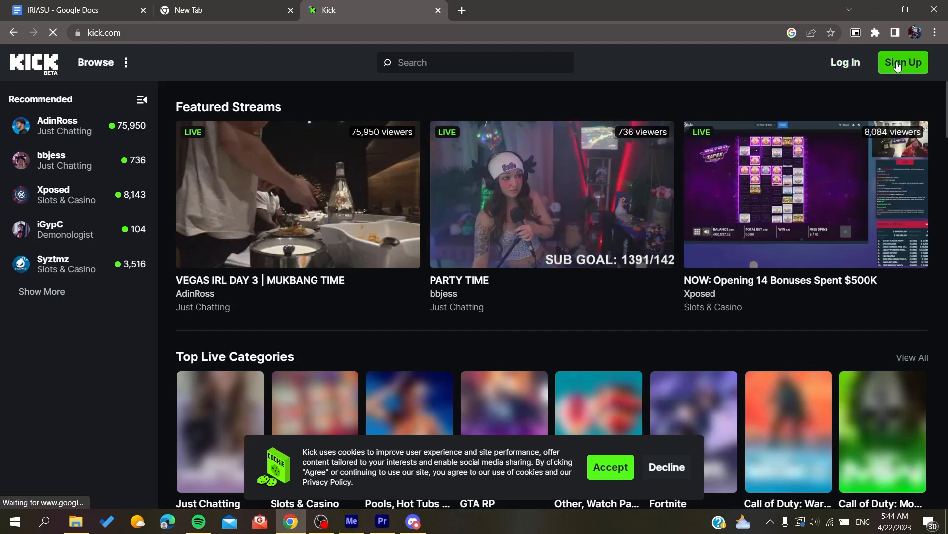
# Start a new Kick account from the homepage's Sign Up button.
pyautogui.click(902, 62)
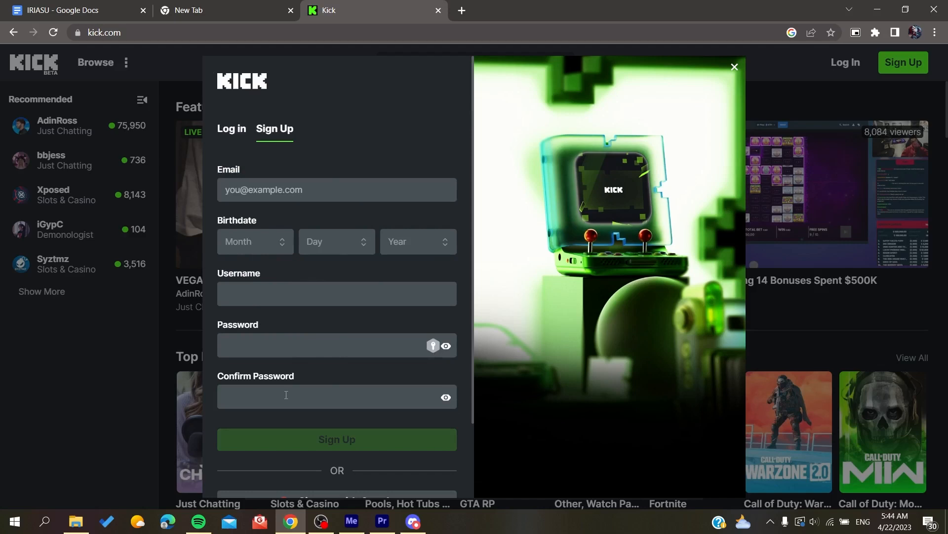
# Choose 'Sign up with Google' rather than email and password.
pyautogui.scroll(-3)
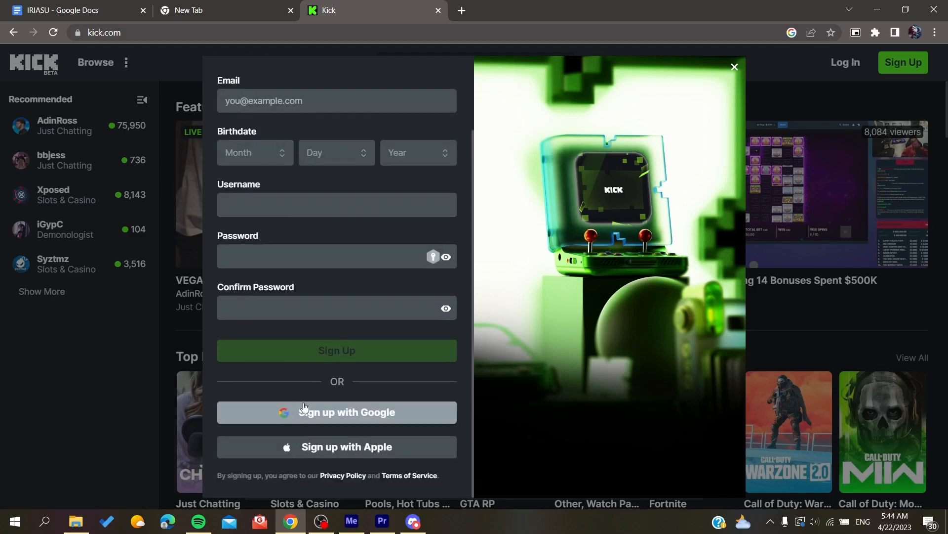
pyautogui.moveTo(402, 418)
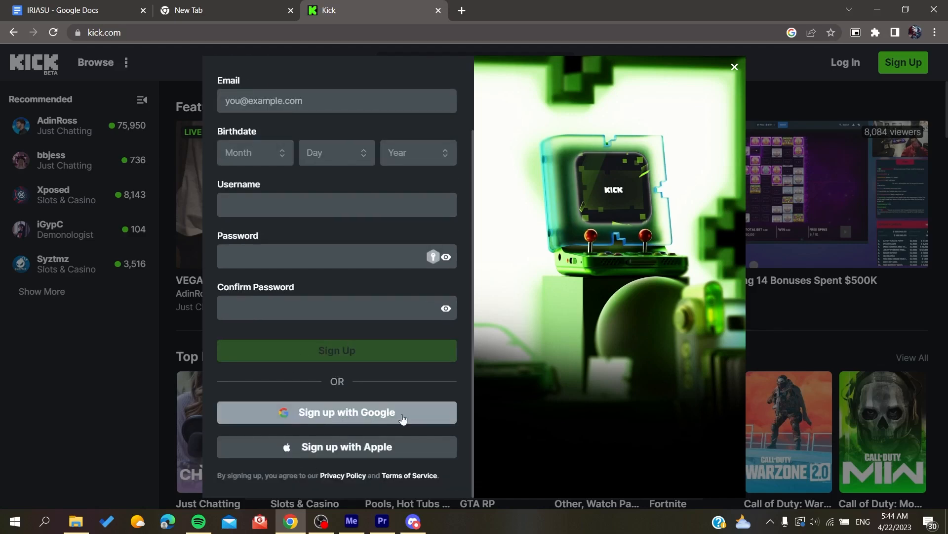
pyautogui.moveTo(311, 484)
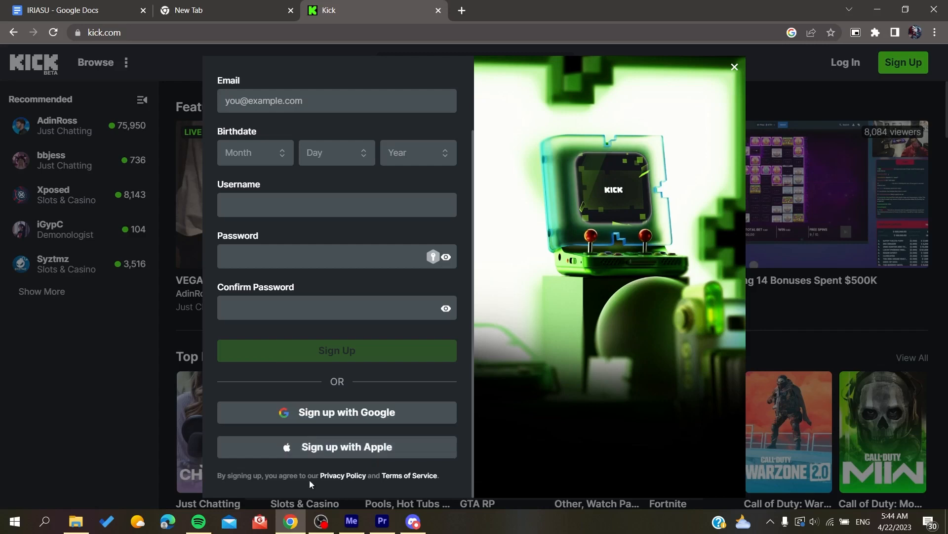
pyautogui.click(336, 412)
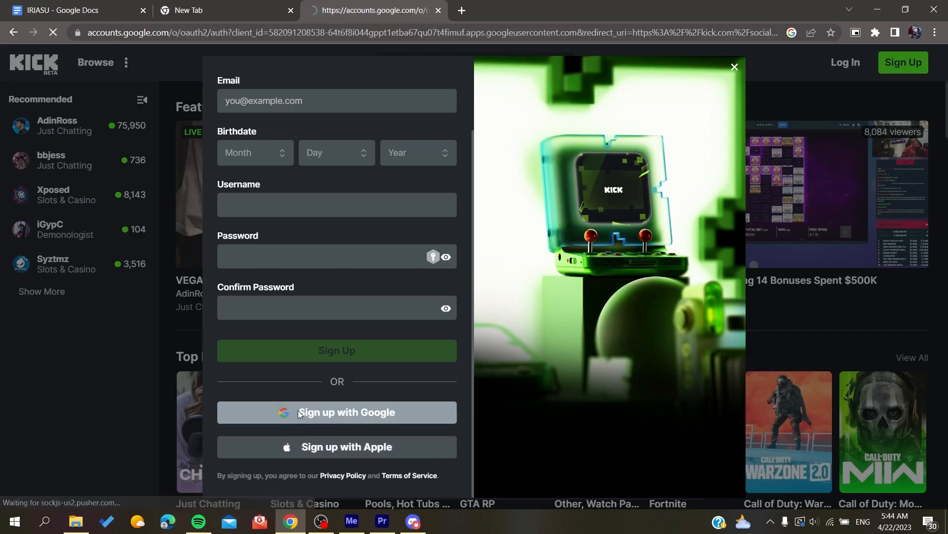
pyautogui.click(336, 412)
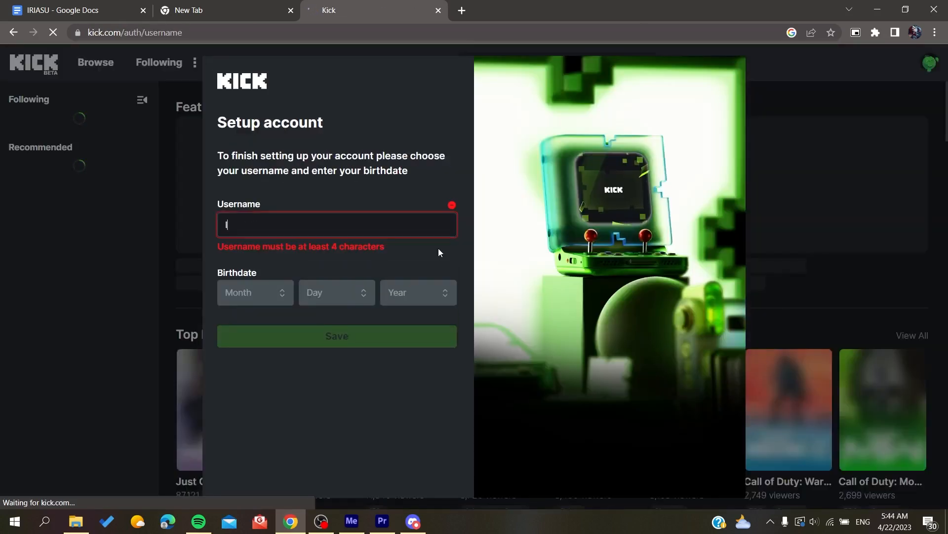
# Enter the username 'Iriasu' and select the birth month.
pyautogui.write('Iri')
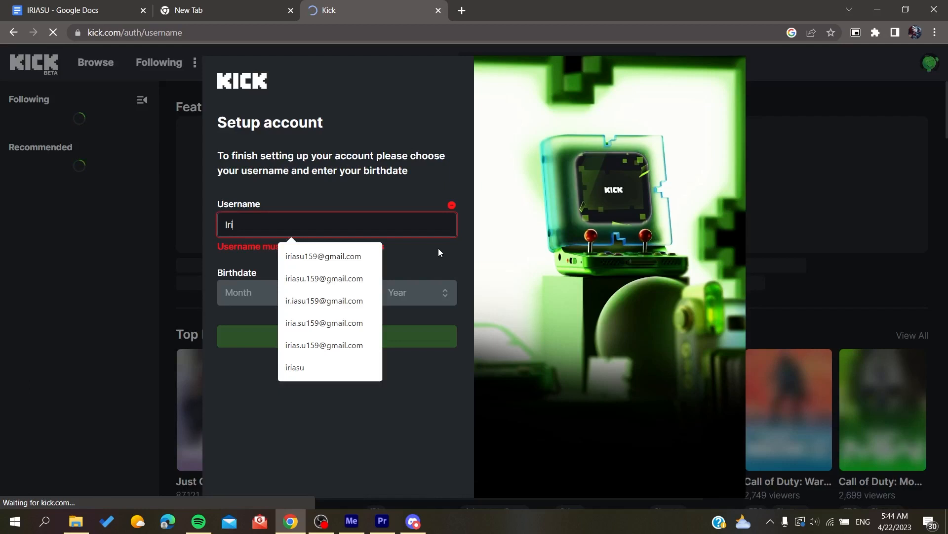
pyautogui.write('asu')
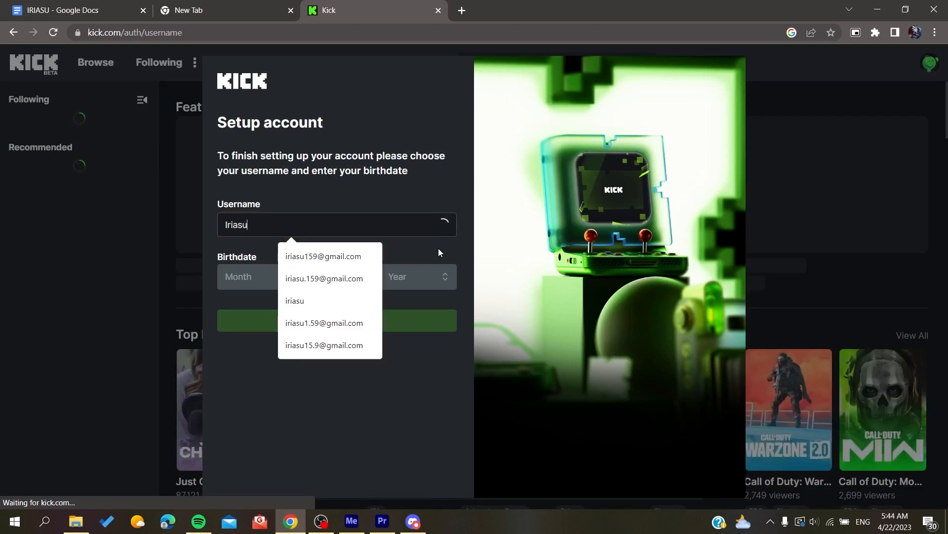
pyautogui.click(254, 277)
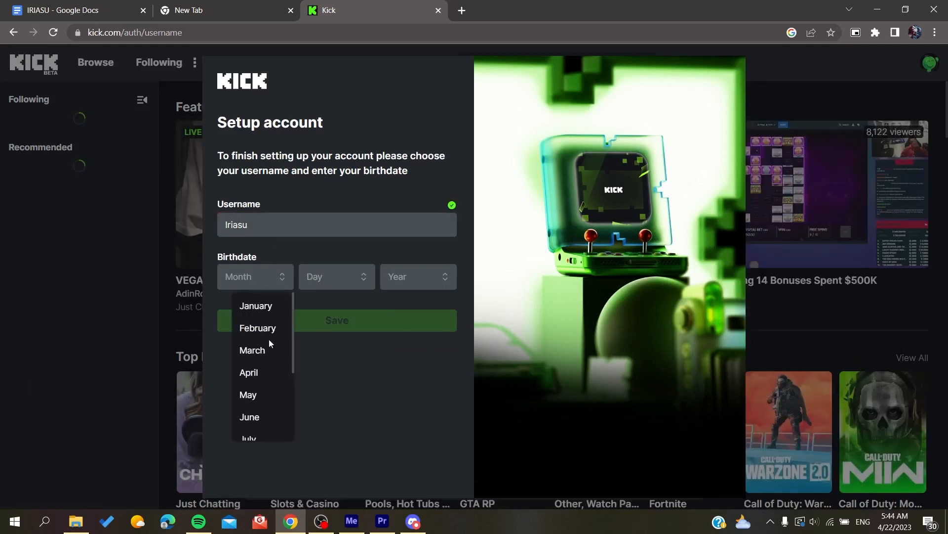
pyautogui.click(257, 327)
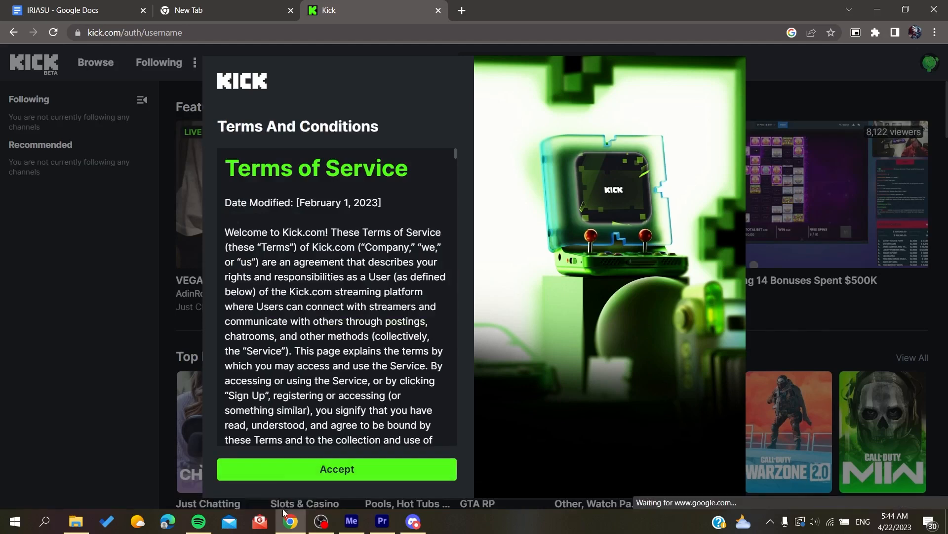
# Accept Kick's Terms and Conditions to finish creating the account.
pyautogui.click(336, 468)
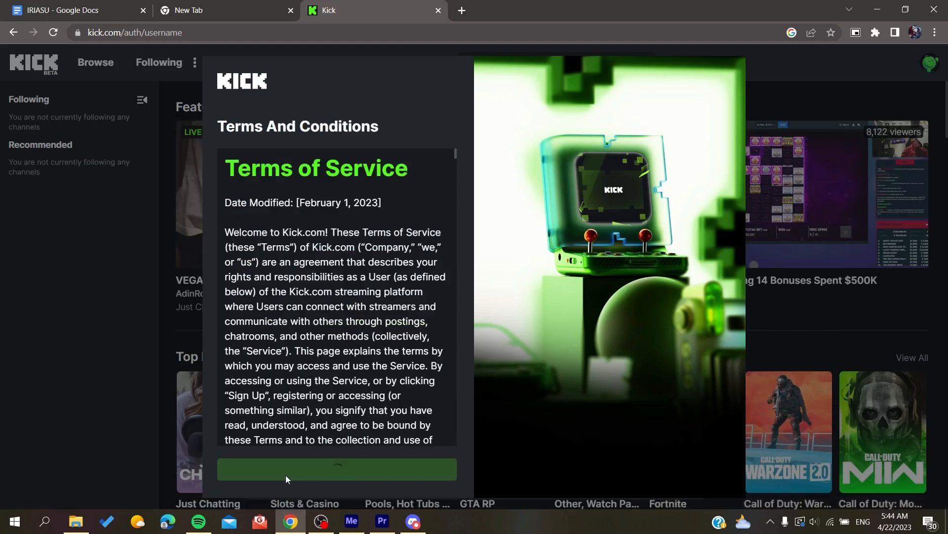
pyautogui.click(336, 469)
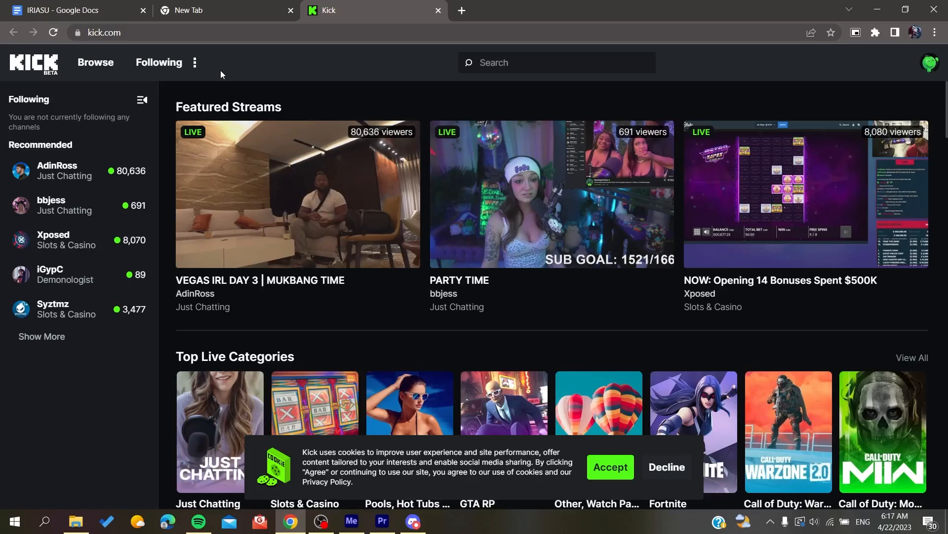
pyautogui.moveTo(455, 30)
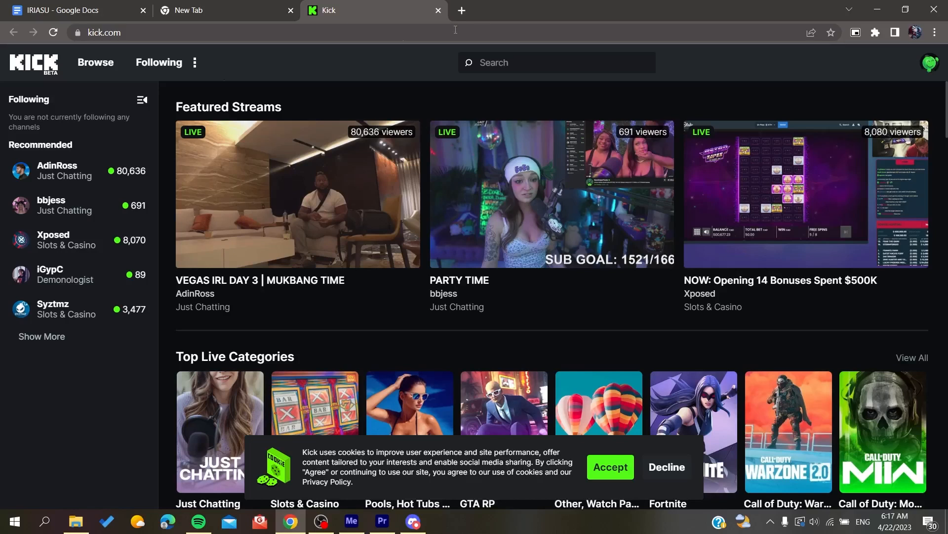
# Reach the Creator Dashboard through the profile avatar menu.
pyautogui.click(931, 62)
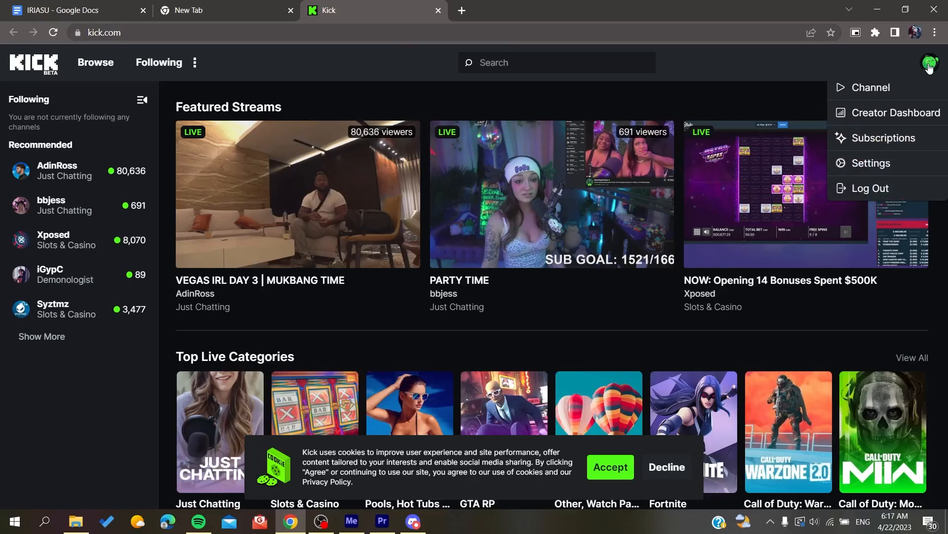
pyautogui.click(896, 113)
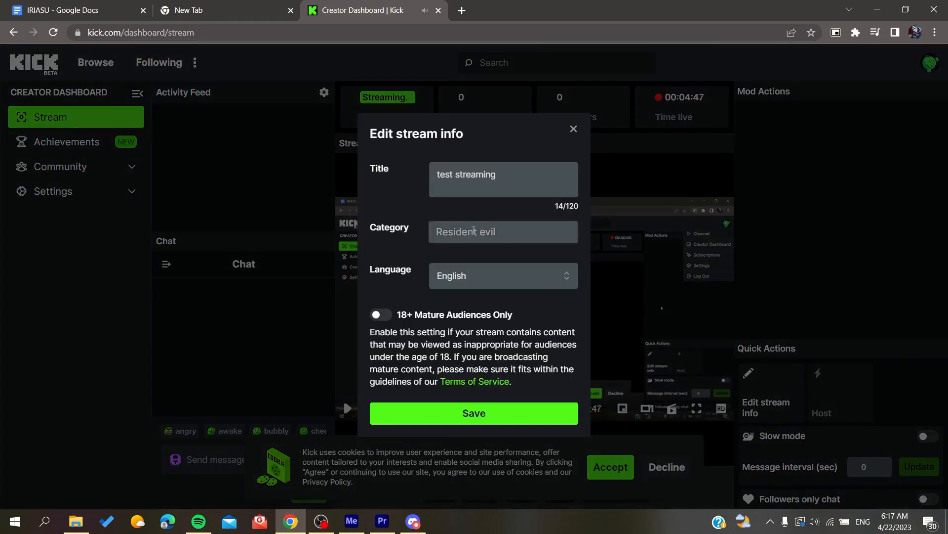
# Select Resident Evil as the stream category for 'test streaming'.
pyautogui.click(502, 231)
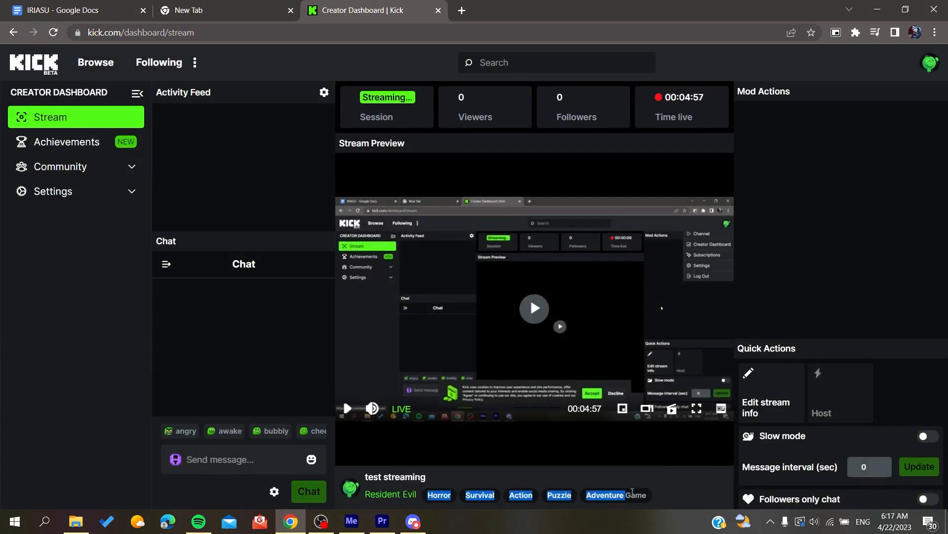
pyautogui.moveTo(390, 494)
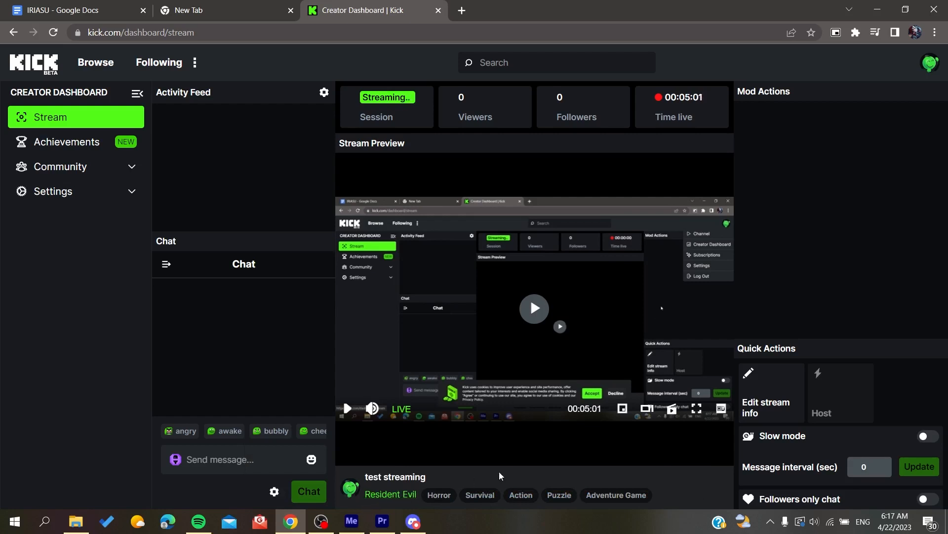
pyautogui.moveTo(797, 263)
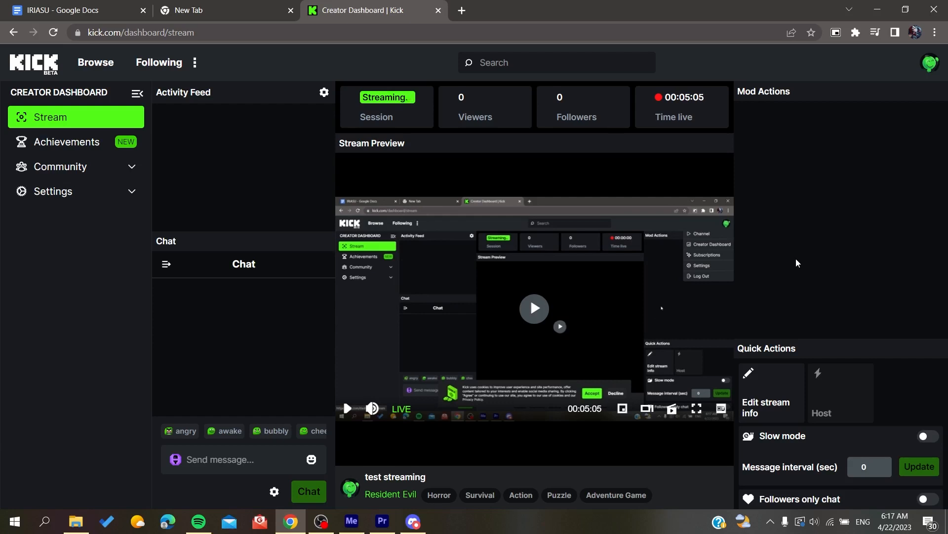
pyautogui.moveTo(472, 486)
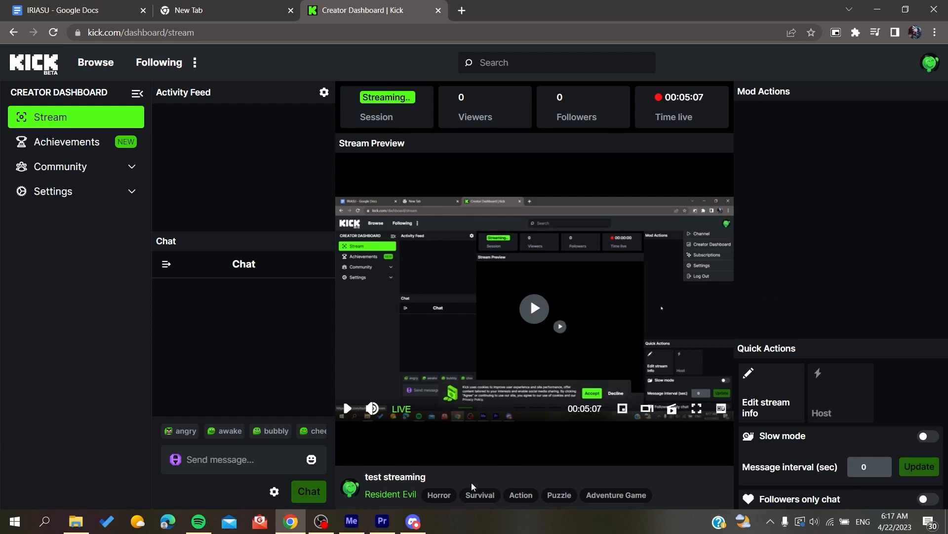